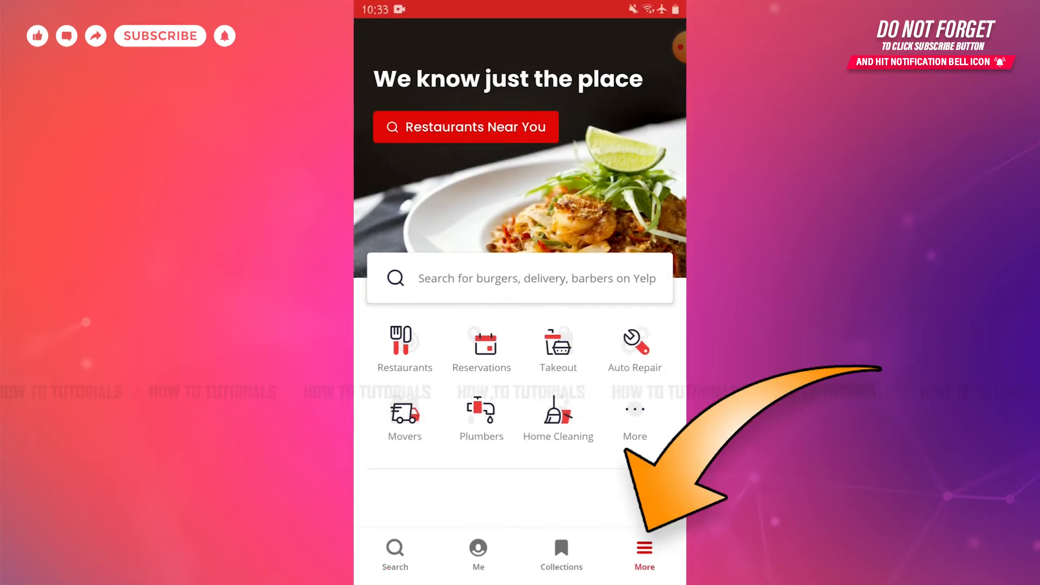
Reach Yelp's login page through the More menu's sign-up or log-in option.
left_click(643, 554)
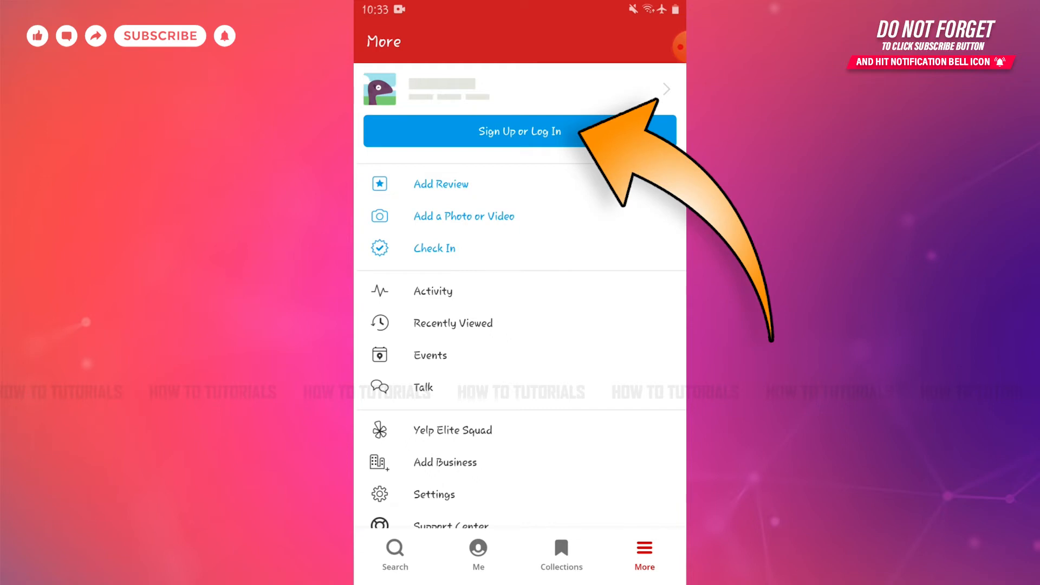
left_click(520, 131)
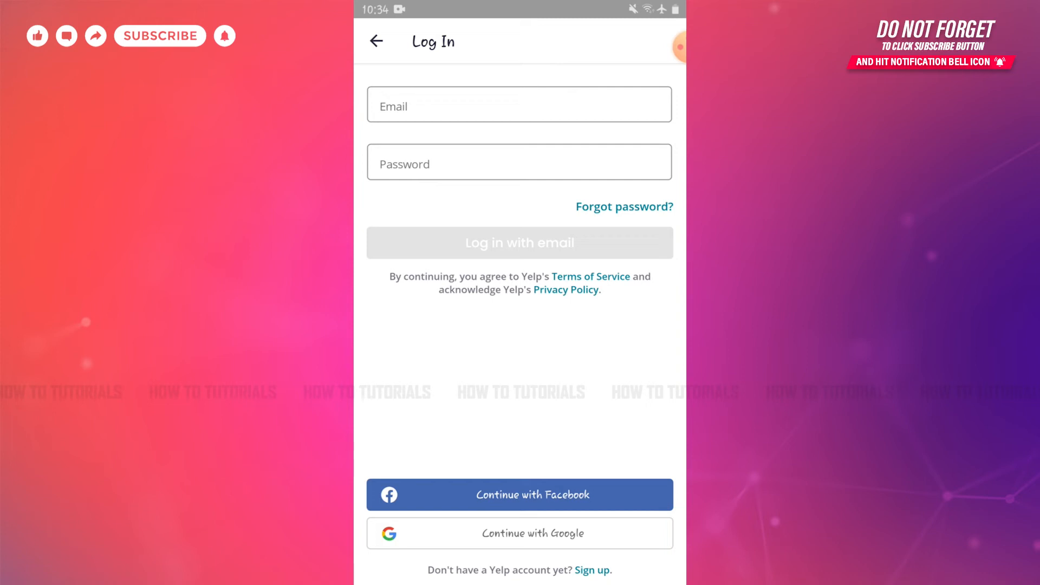
left_click(519, 104)
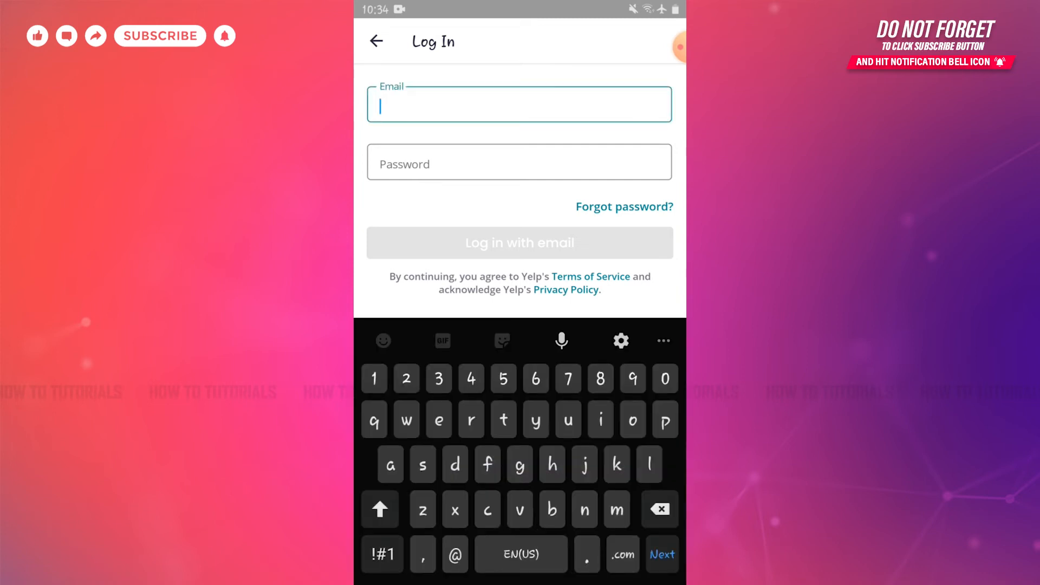
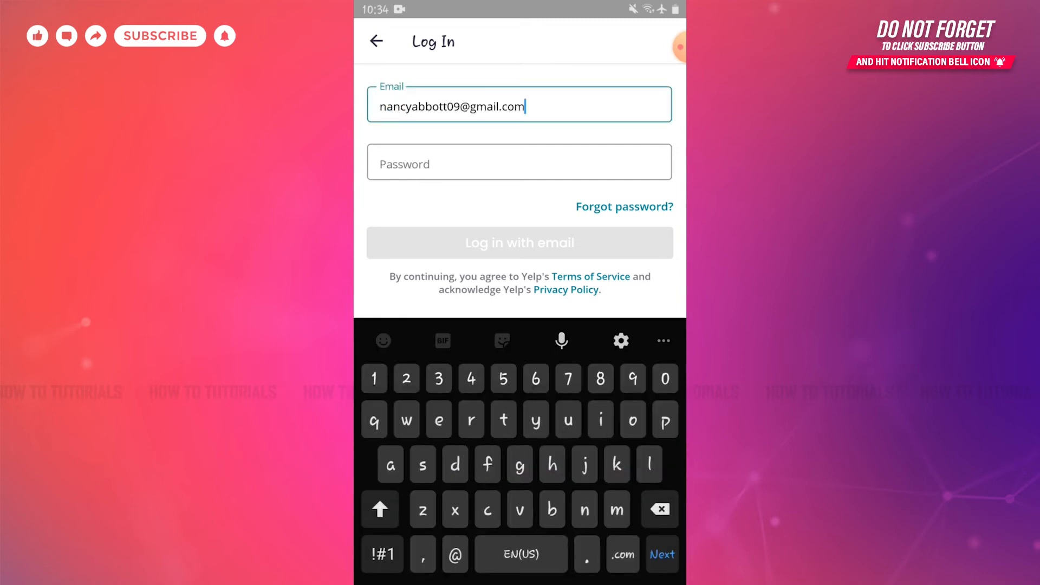
left_click(519, 161)
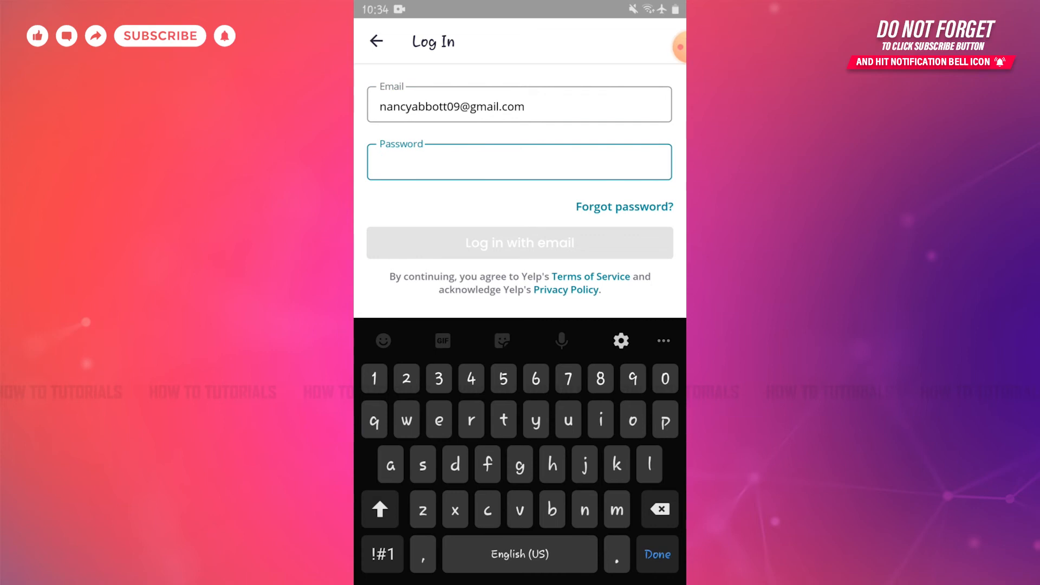